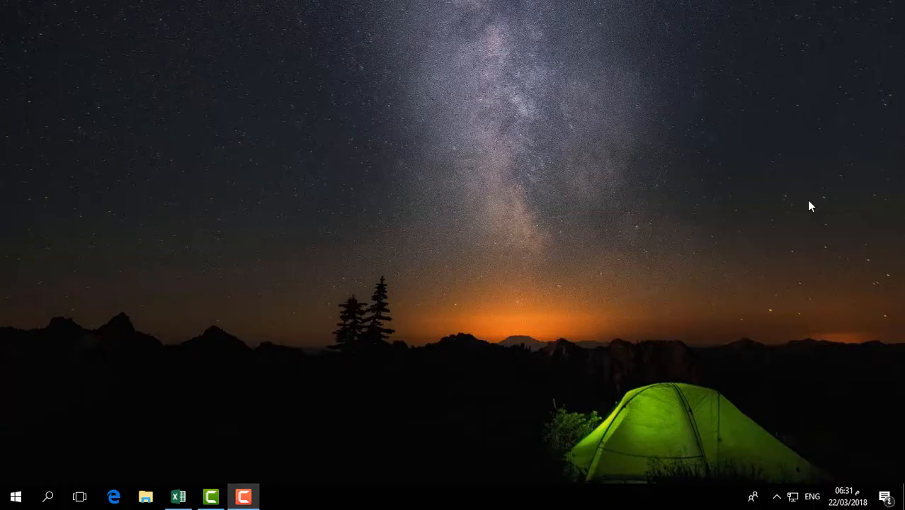
{"action": "mouse_move", "coordinate": [275, 329]}
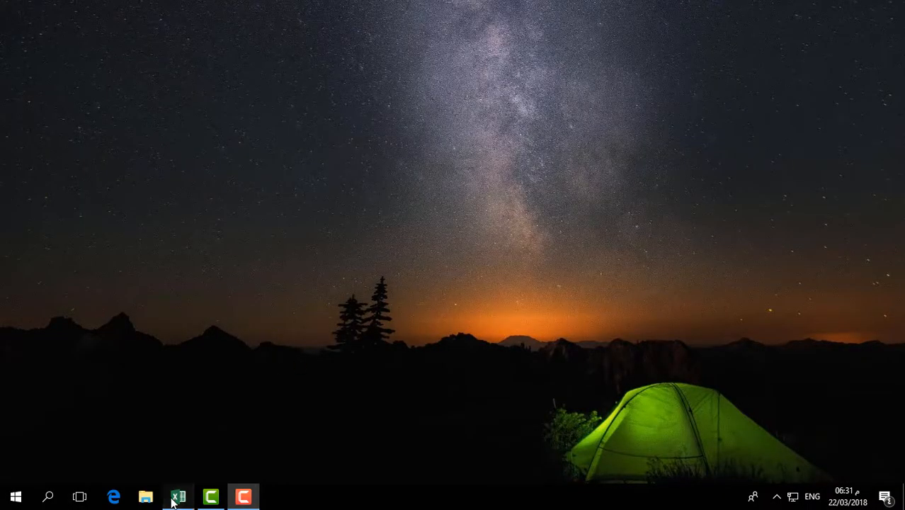
- Launch Excel from the taskbar to bring up the Example1 car price workbook
{"action": "left_click", "coordinate": [178, 495]}
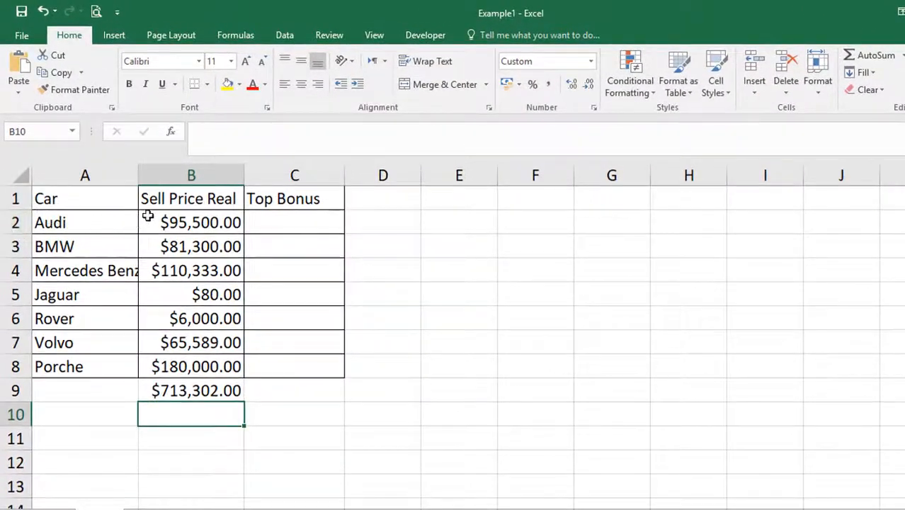
- Enter Jaguar at 5000 and Volvo at 8000; the SUM total stays at $713,302.00
{"action": "left_click", "coordinate": [190, 222]}
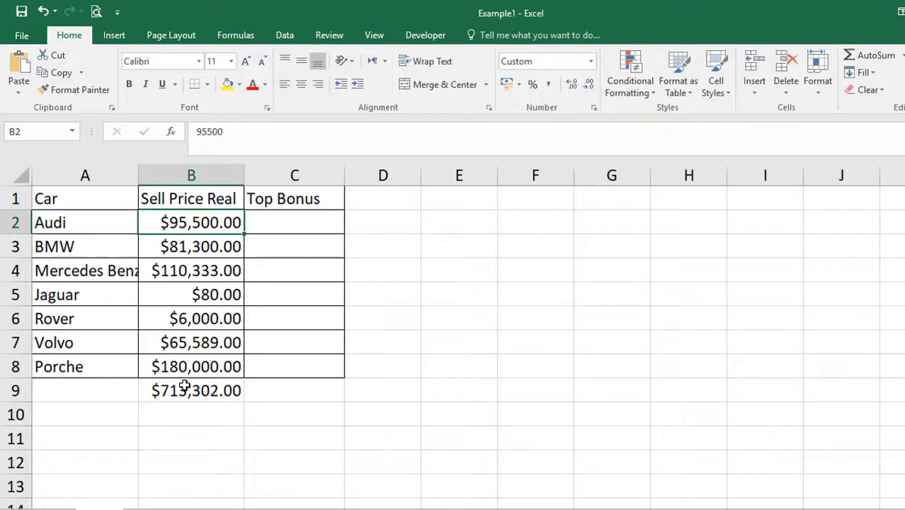
{"action": "left_click", "coordinate": [190, 391]}
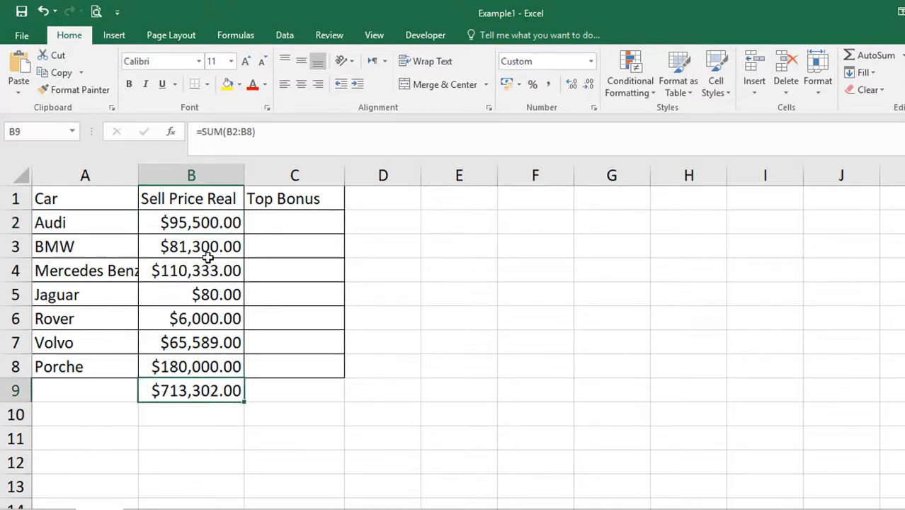
{"action": "left_click", "coordinate": [191, 293]}
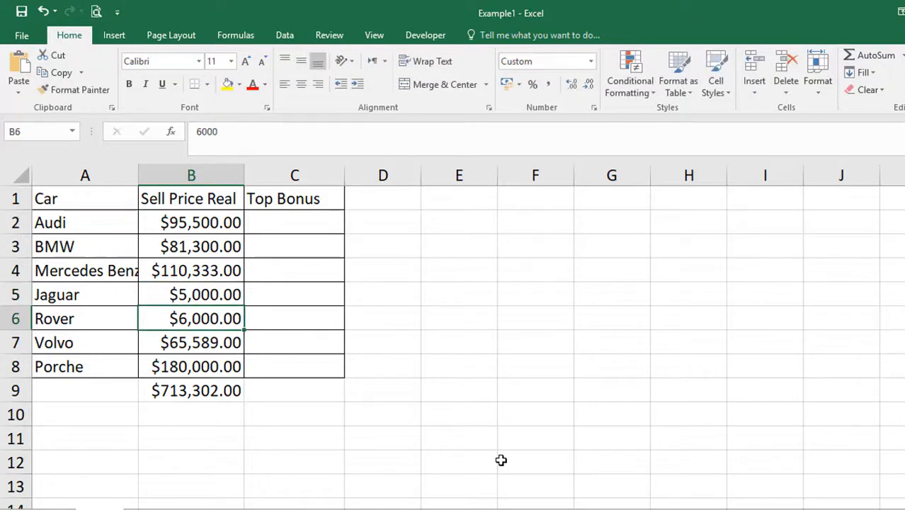
{"action": "mouse_move", "coordinate": [187, 394]}
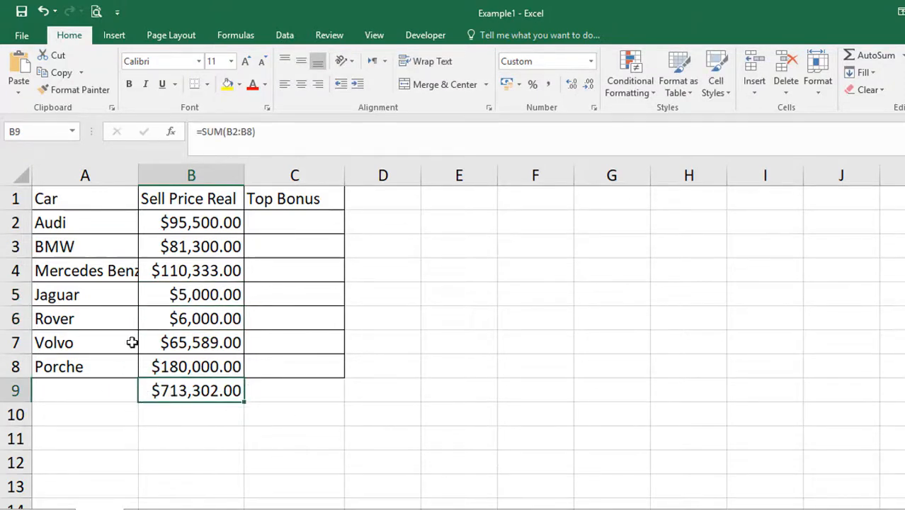
{"action": "left_click", "coordinate": [202, 341]}
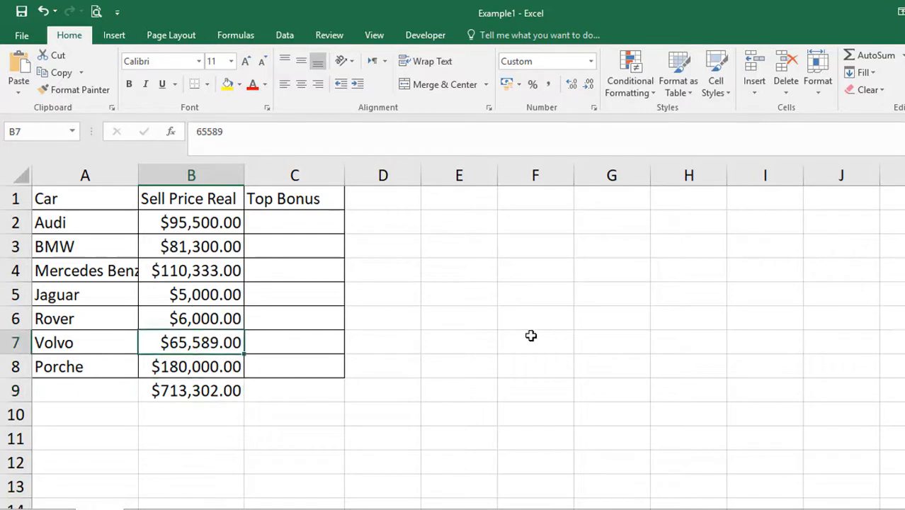
{"action": "type", "text": "8000"}
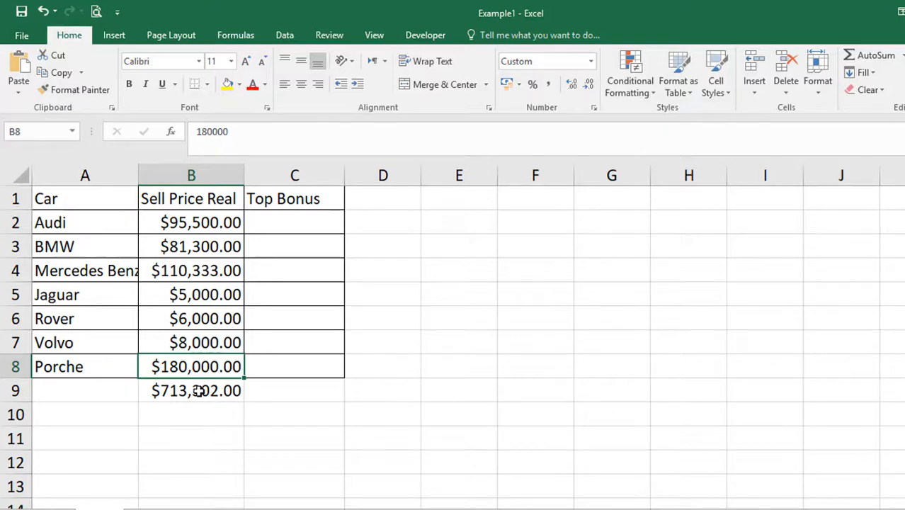
{"action": "mouse_move", "coordinate": [188, 308]}
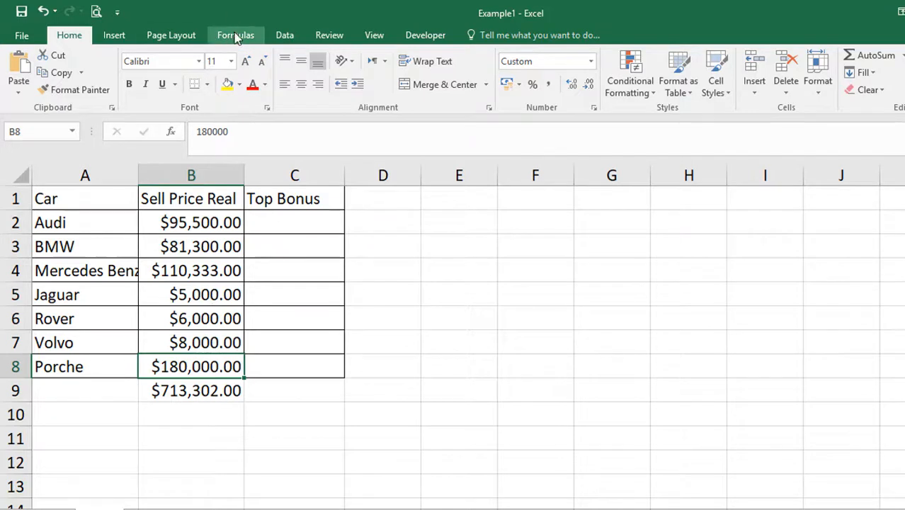
- Set Calculation Options to Automatic so the total updates to $486,133.00
{"action": "left_click", "coordinate": [235, 34]}
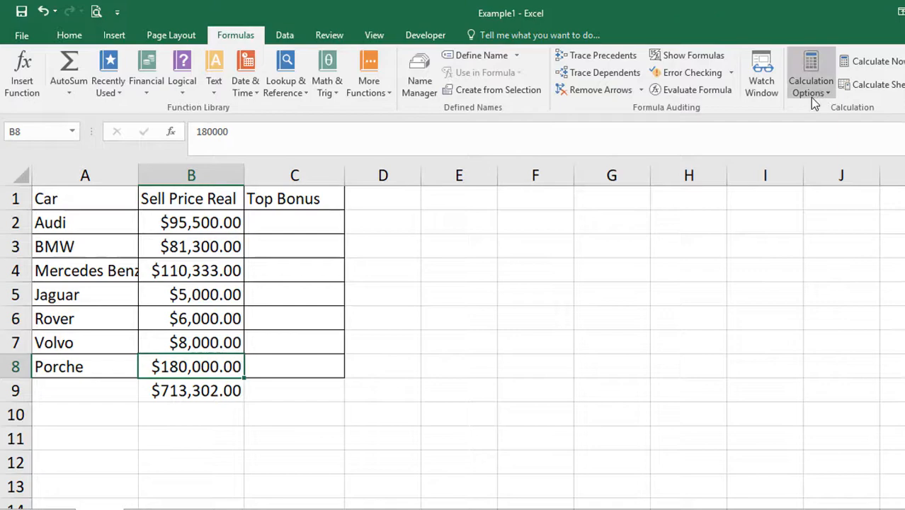
{"action": "mouse_move", "coordinate": [811, 74]}
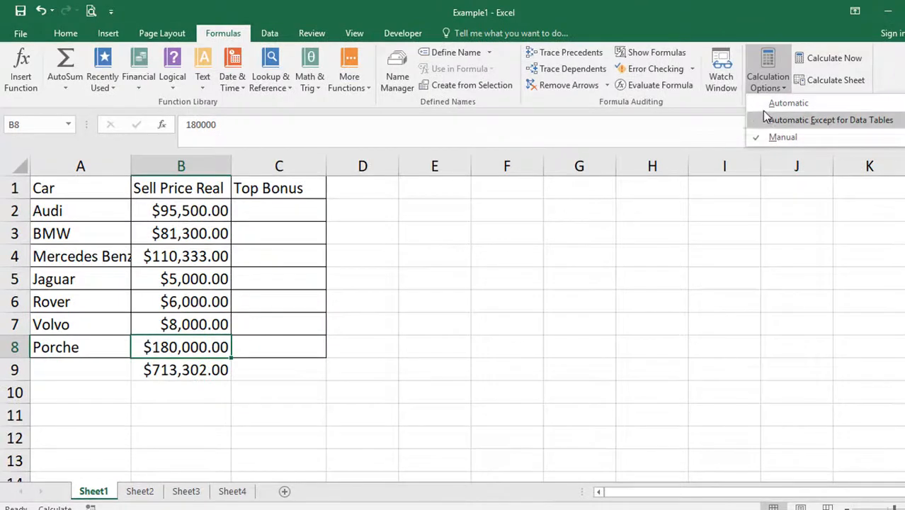
{"action": "mouse_move", "coordinate": [788, 102]}
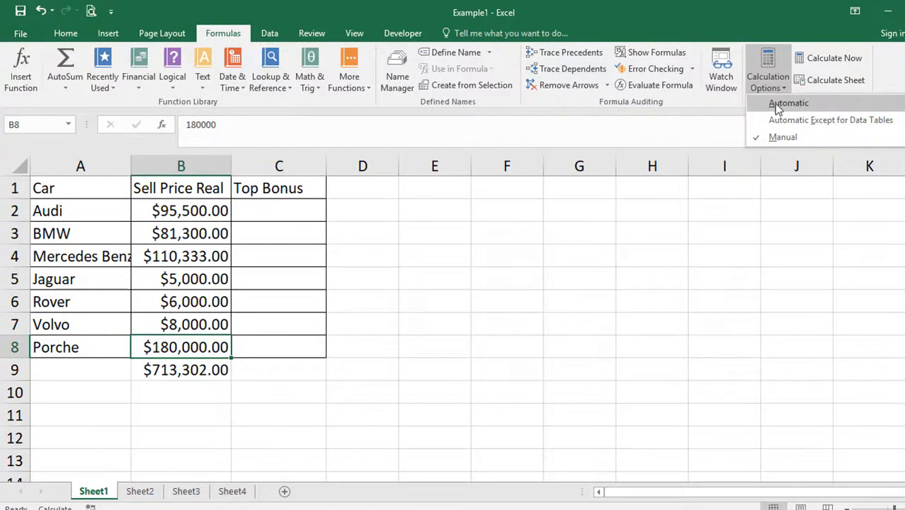
{"action": "left_click", "coordinate": [788, 102]}
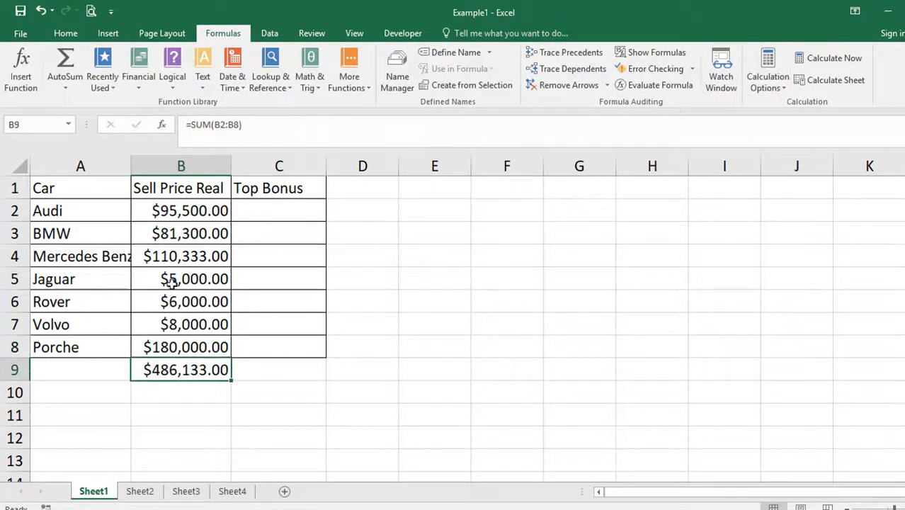
- Enter Mercedes at 500 and Rover at 600; the total recalculates to $370,900.00
{"action": "type", "text": "500.00"}
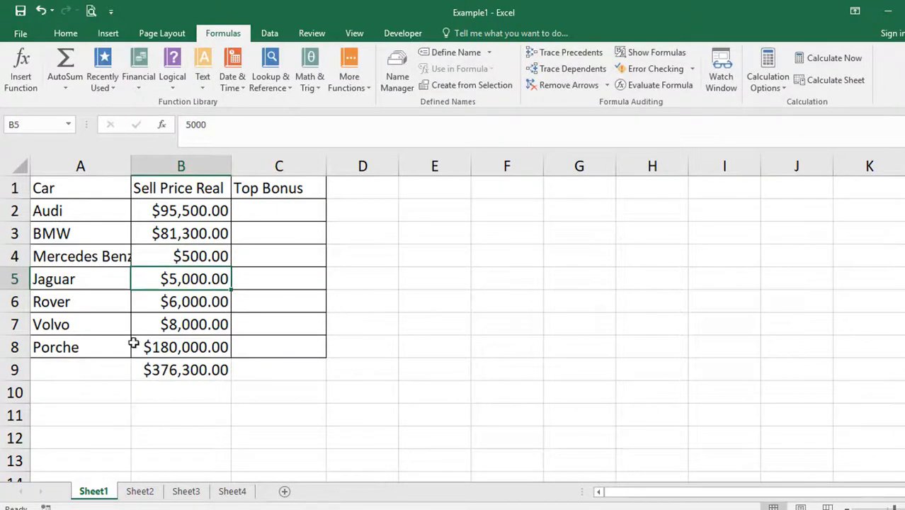
{"action": "left_click", "coordinate": [195, 300]}
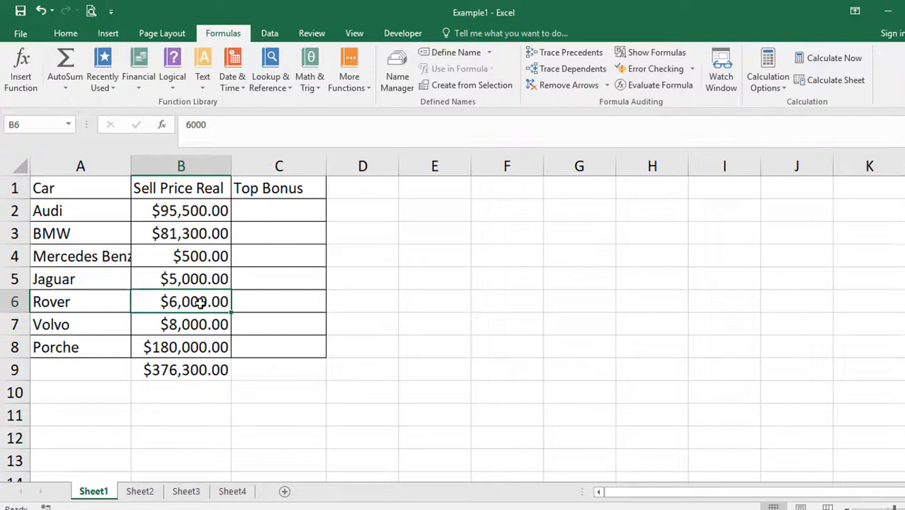
{"action": "type", "text": "60"}
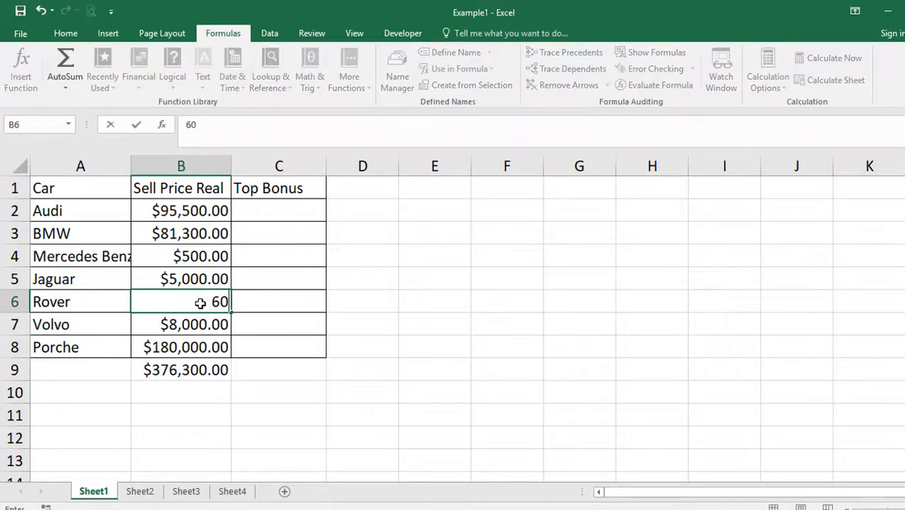
{"action": "key", "text": "Enter"}
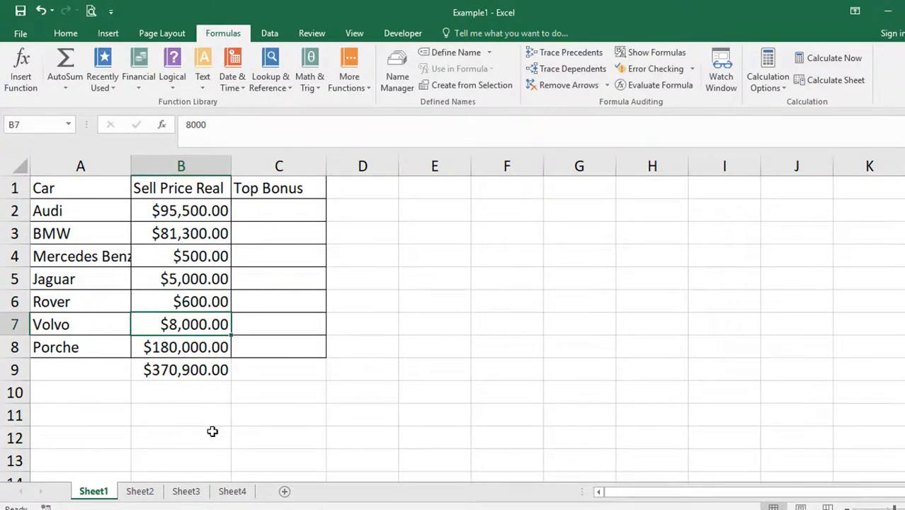